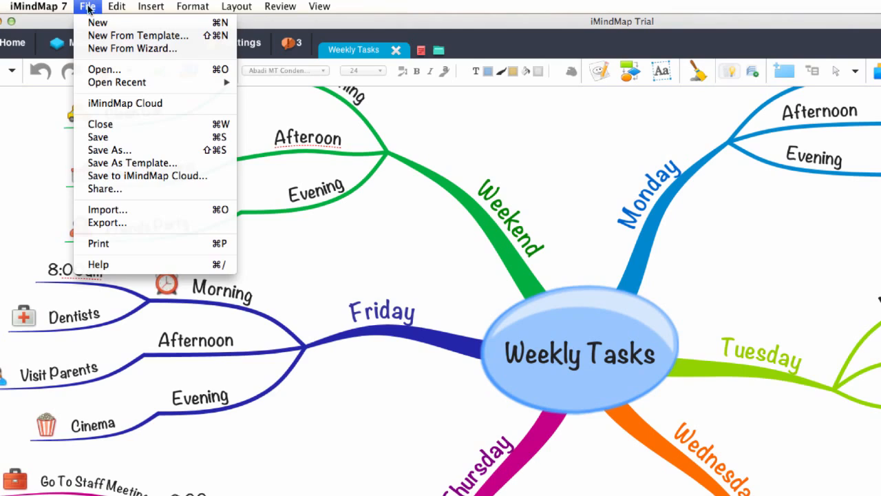
{"action": "mouse_move", "coordinate": [106, 222]}
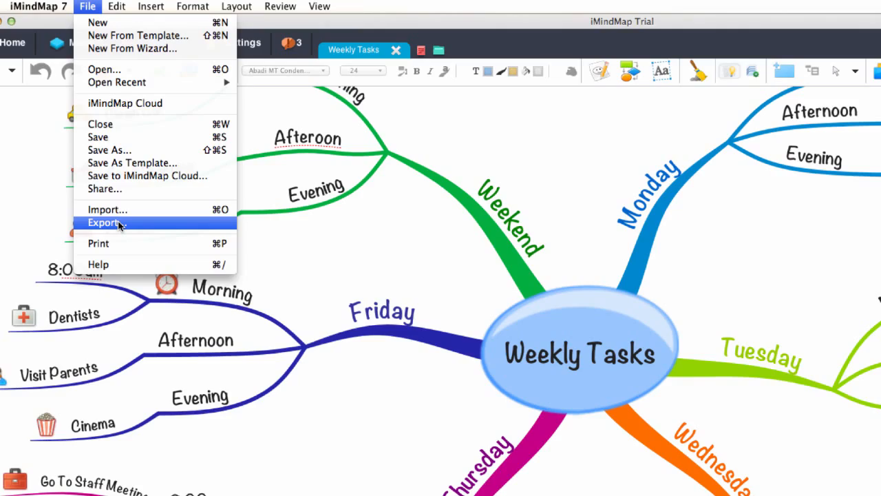
Open the Export & Share dialog from the File menu's Export option.
{"action": "left_click", "coordinate": [103, 222]}
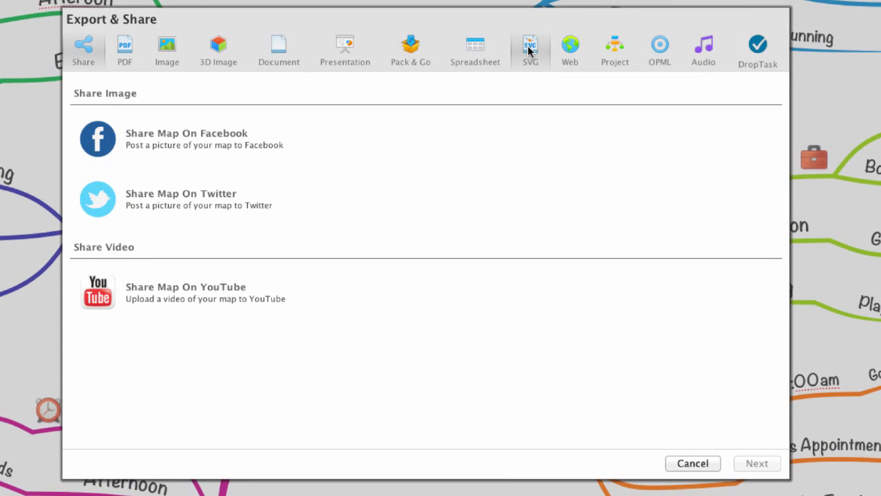
Switch to SVG export, keeping fonts and images embedded and compression off.
{"action": "left_click", "coordinate": [530, 48]}
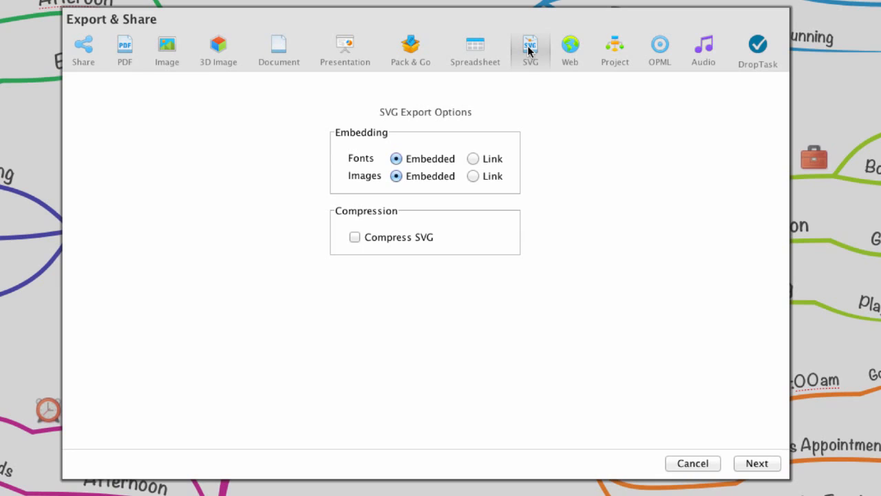
{"action": "mouse_move", "coordinate": [577, 202]}
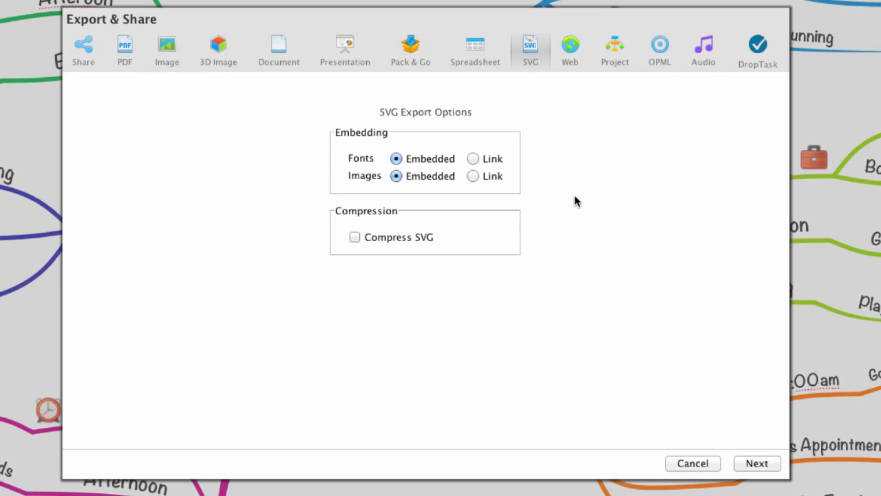
{"action": "mouse_move", "coordinate": [174, 151]}
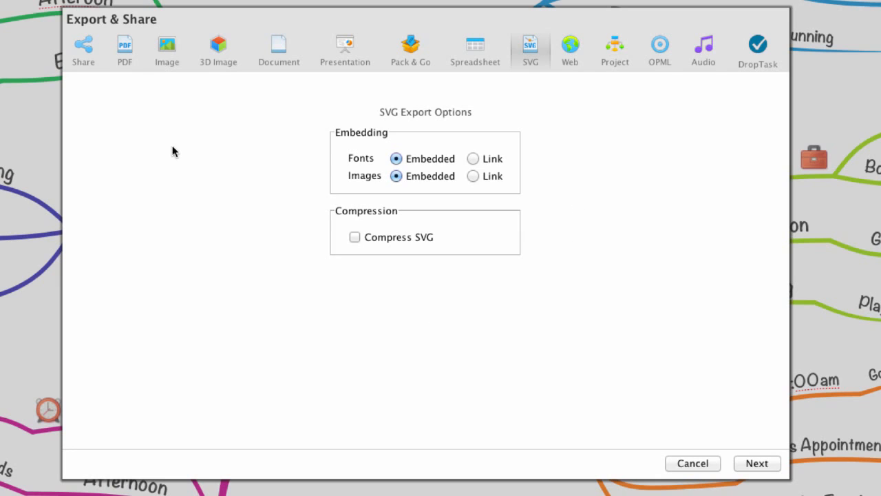
{"action": "mouse_move", "coordinate": [564, 326]}
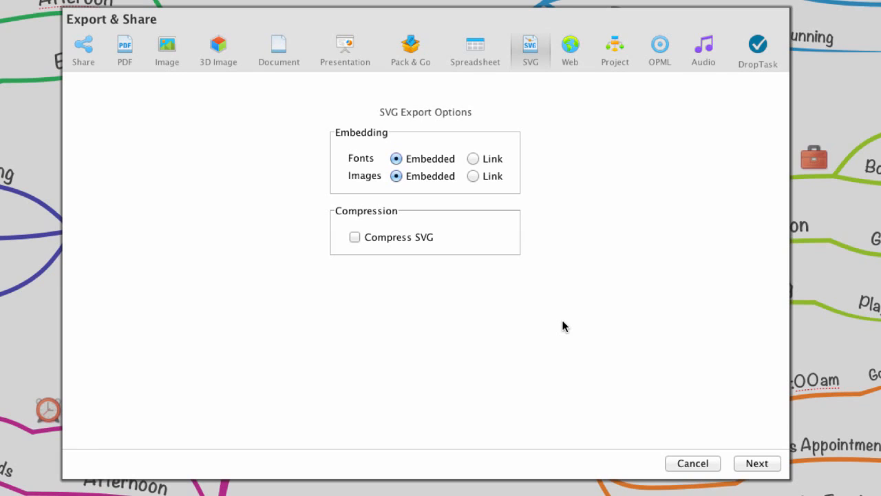
Save the SVG export to the Desktop as 'svg format'.
{"action": "left_click", "coordinate": [757, 463]}
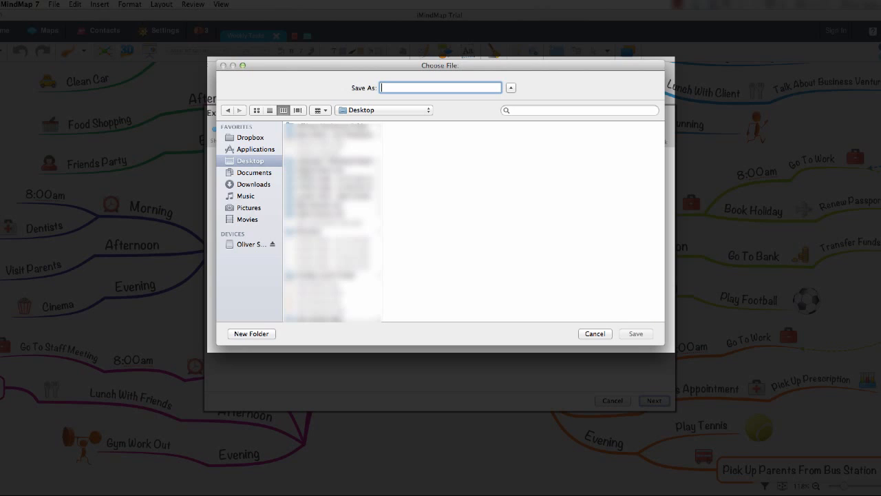
{"action": "type", "text": "s"}
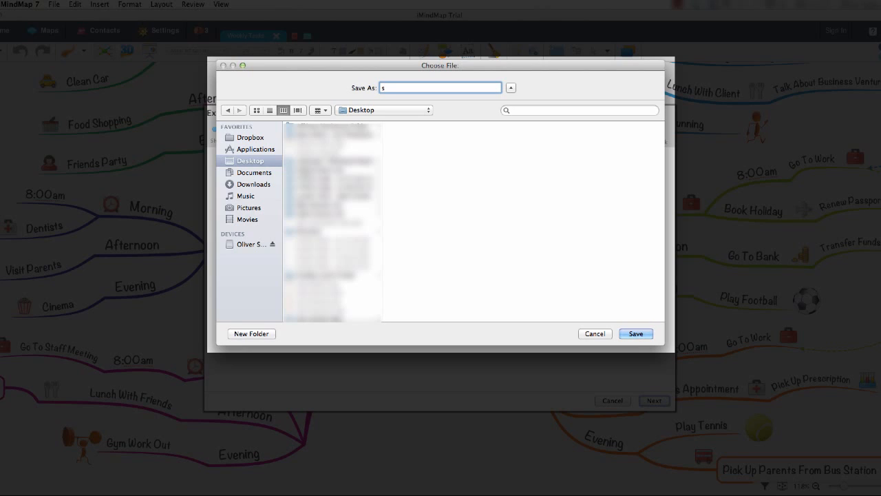
{"action": "type", "text": "vg format"}
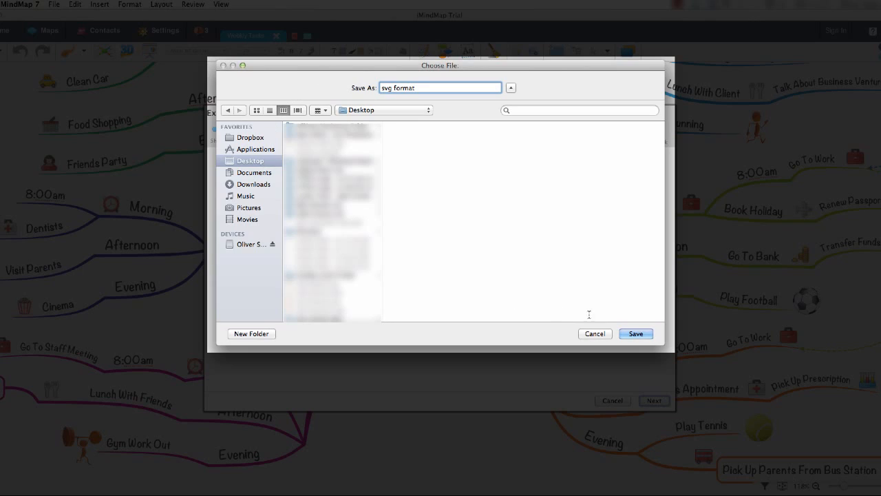
{"action": "left_click", "coordinate": [635, 334]}
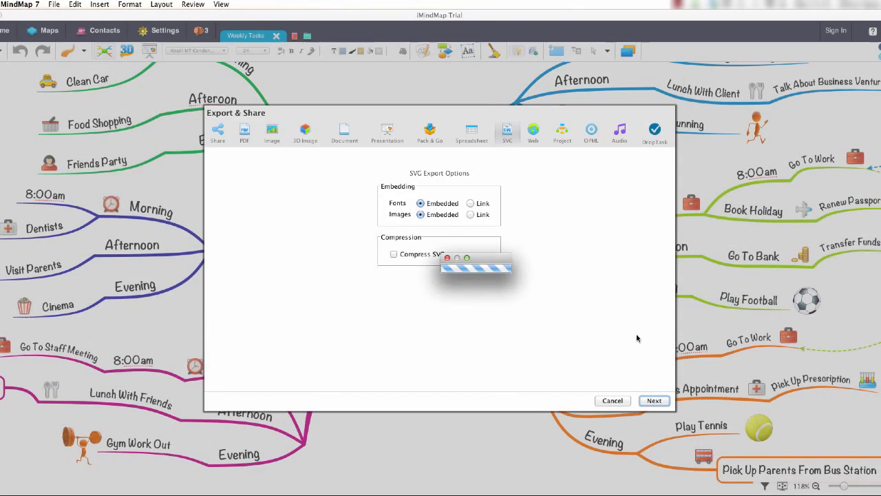